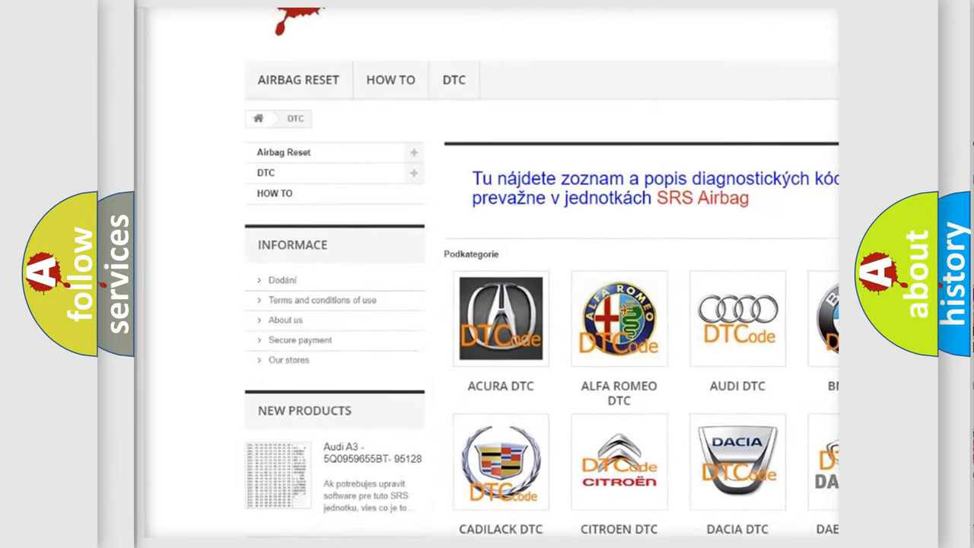
scroll("down", 3)
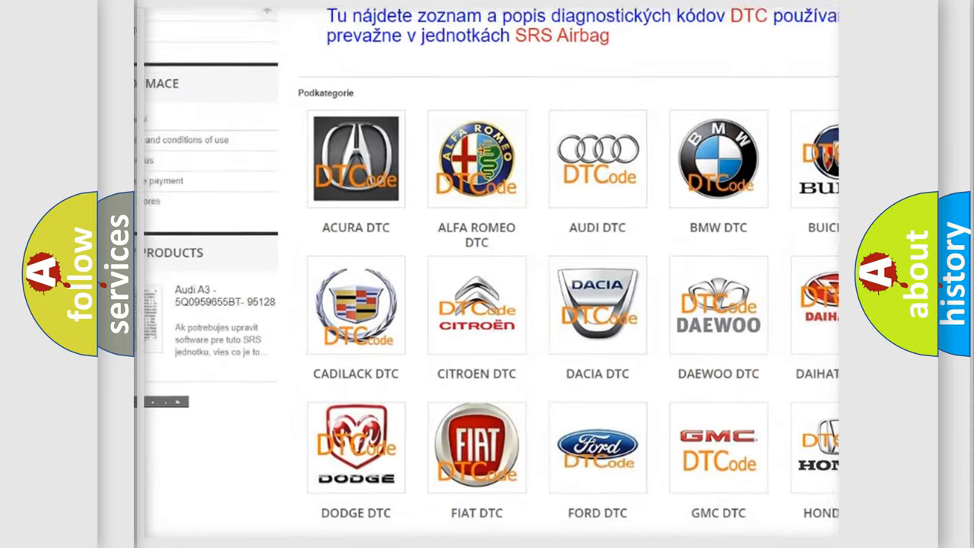
scroll("down", 3)
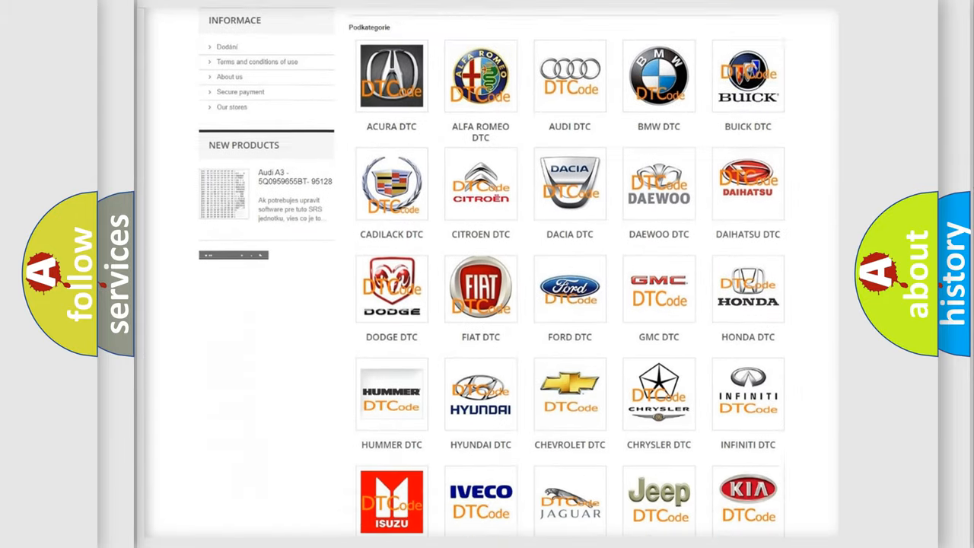
scroll("down", 3)
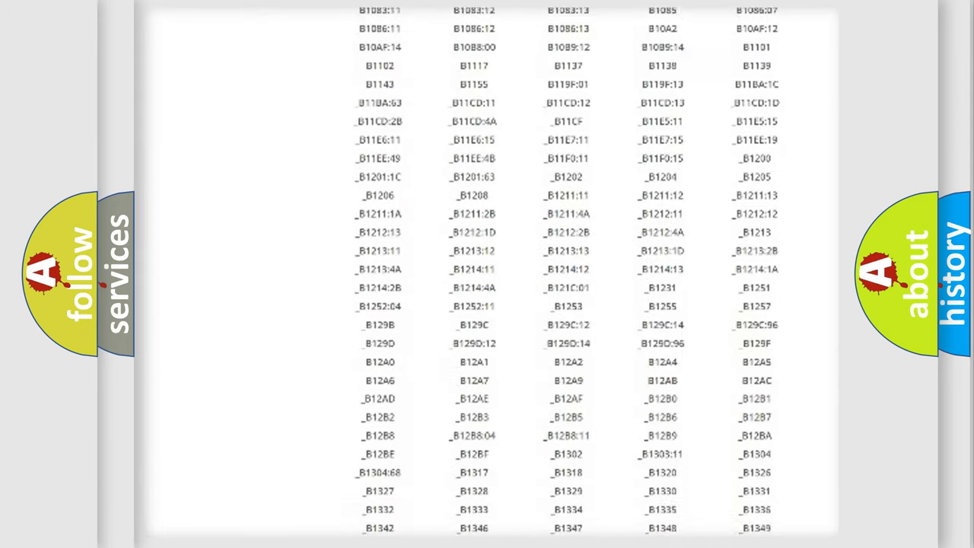
scroll("down", 3)
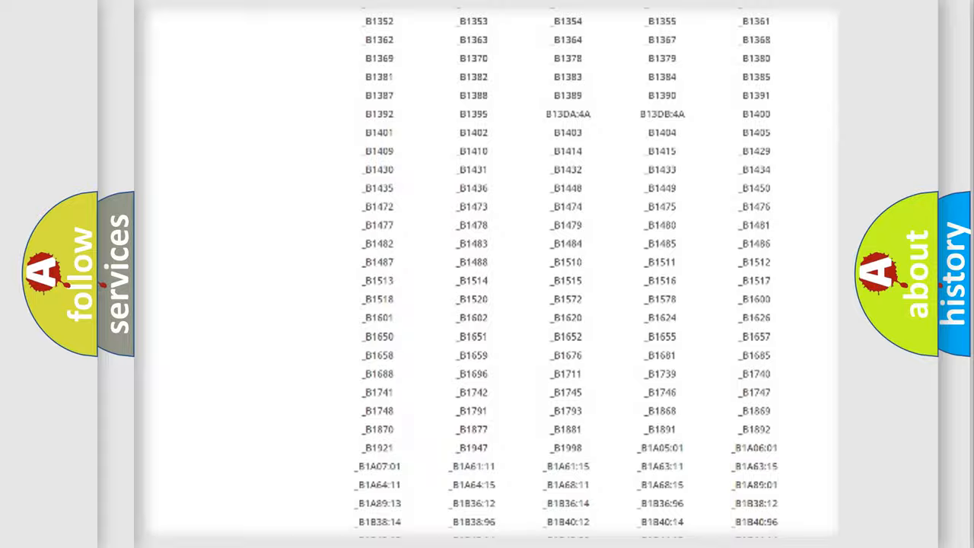